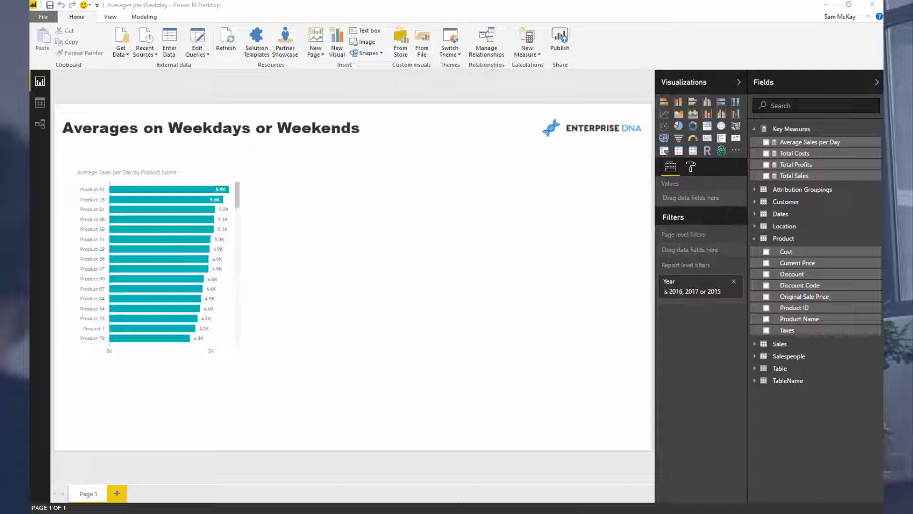
{"action": "mouse_move", "coordinate": [198, 174]}
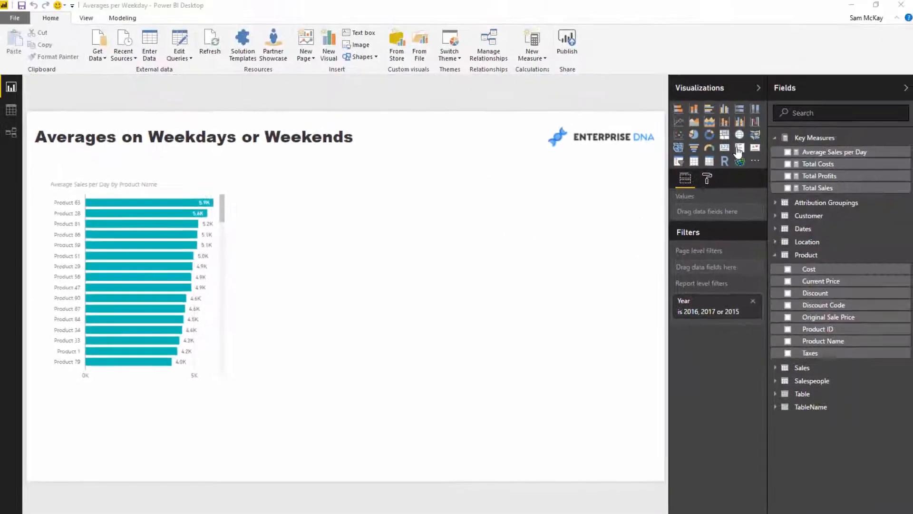
- Expand the Location table to show Area Code, County, State and Time Zone
{"action": "left_click", "coordinate": [834, 151]}
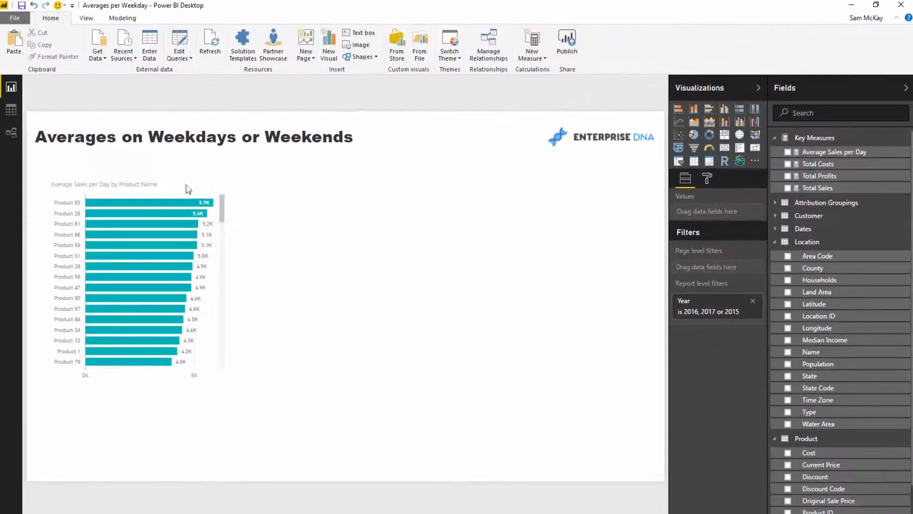
- Start a new DAX measure from the Home ribbon
{"action": "left_click", "coordinate": [134, 274]}
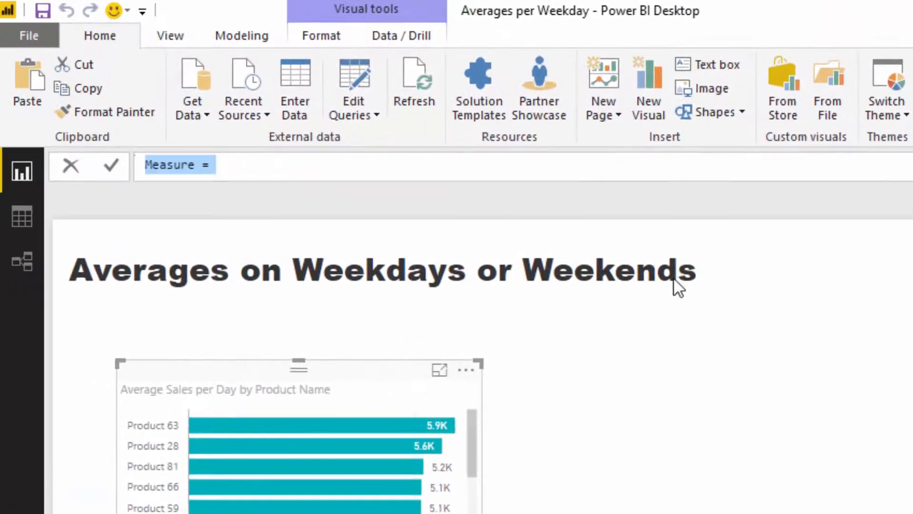
- Name the measure Average Sales per Weekday and begin VAR WeekdayTable = FILTER(
{"action": "type", "text": "Average Sales per W"}
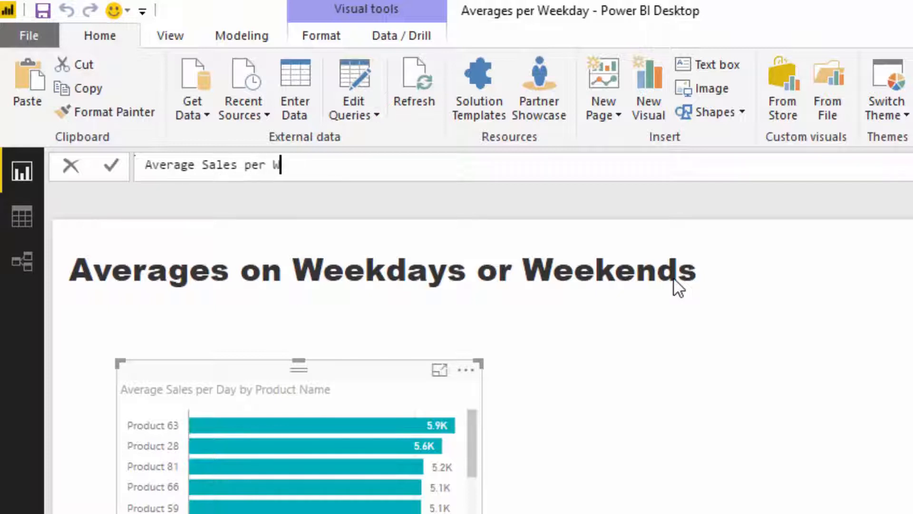
{"action": "type", "text": "eekday"}
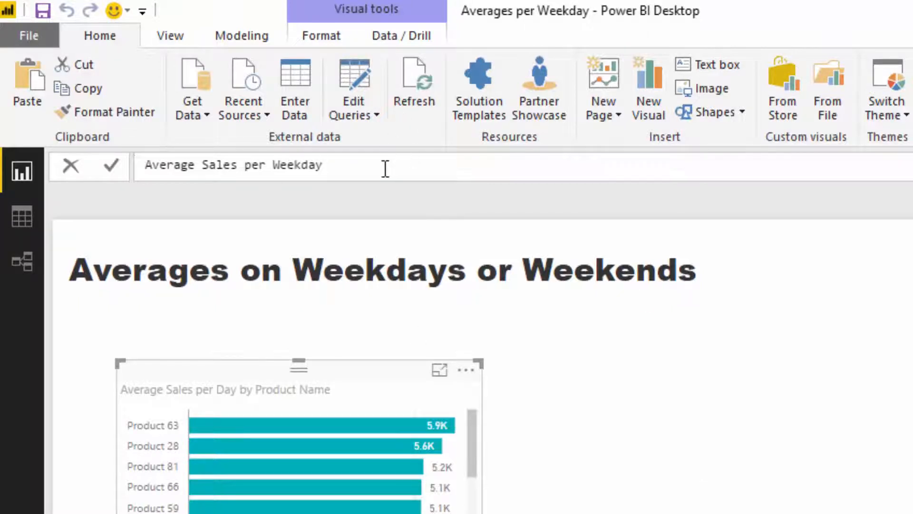
{"action": "type", "text": "="}
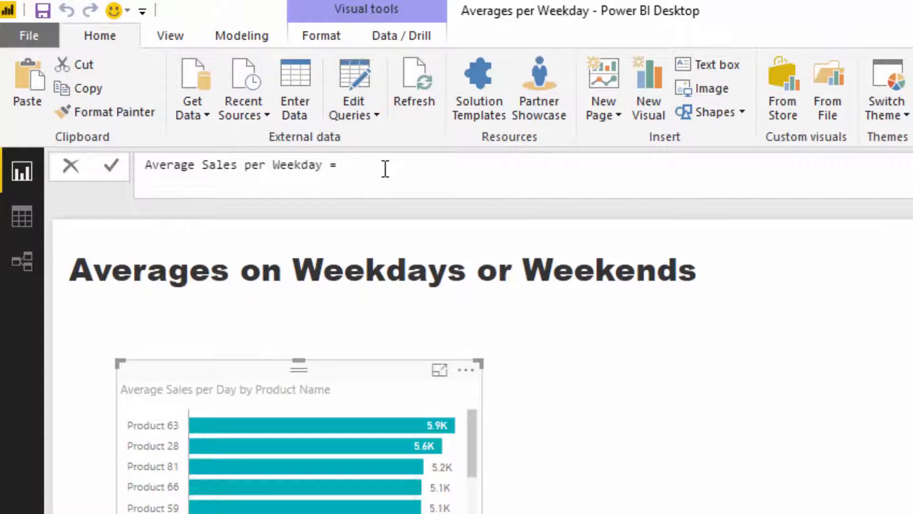
{"action": "type", "text": "VAR"}
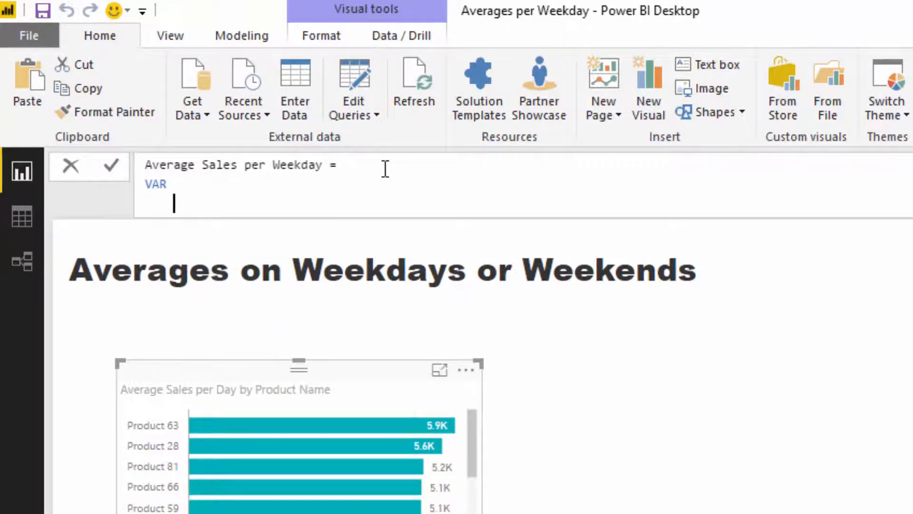
{"action": "type", "text": "Weekdays"}
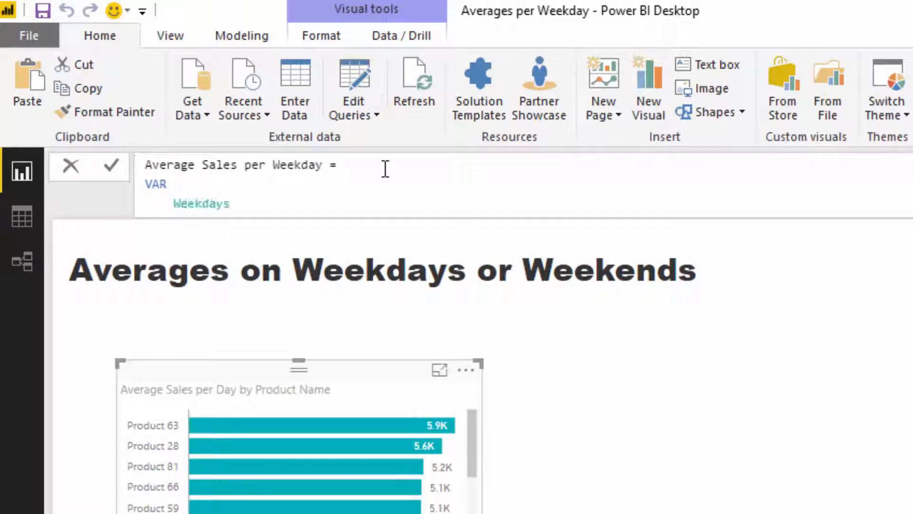
{"action": "type", "text": "WeekdayTal"}
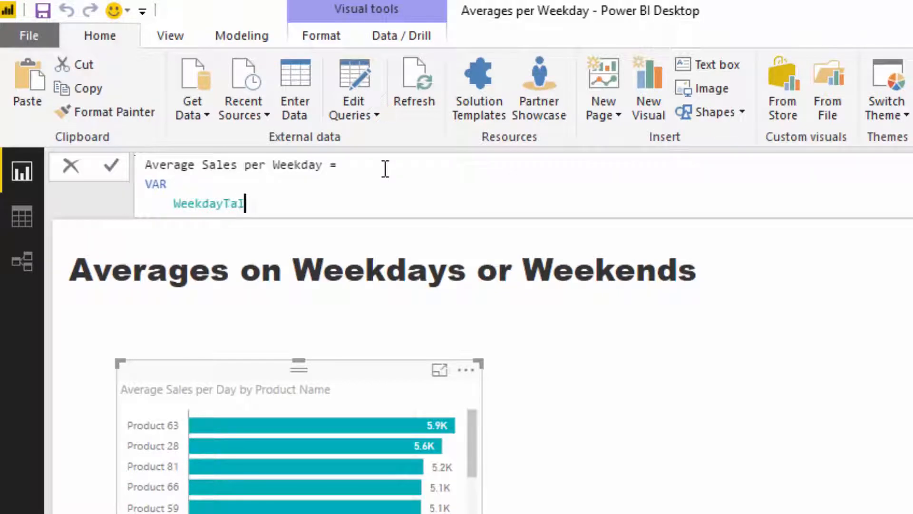
{"action": "type", "text": "ble"}
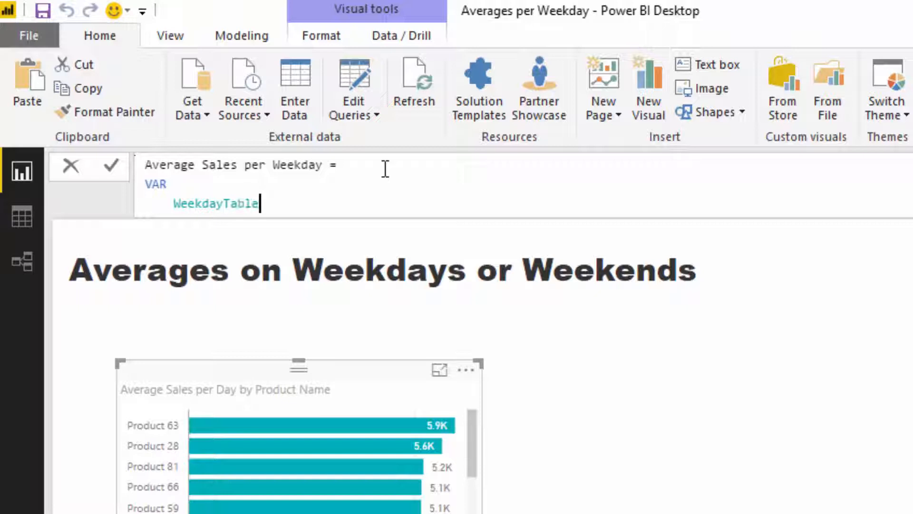
{"action": "type", "text": "= FILTER( Dates"}
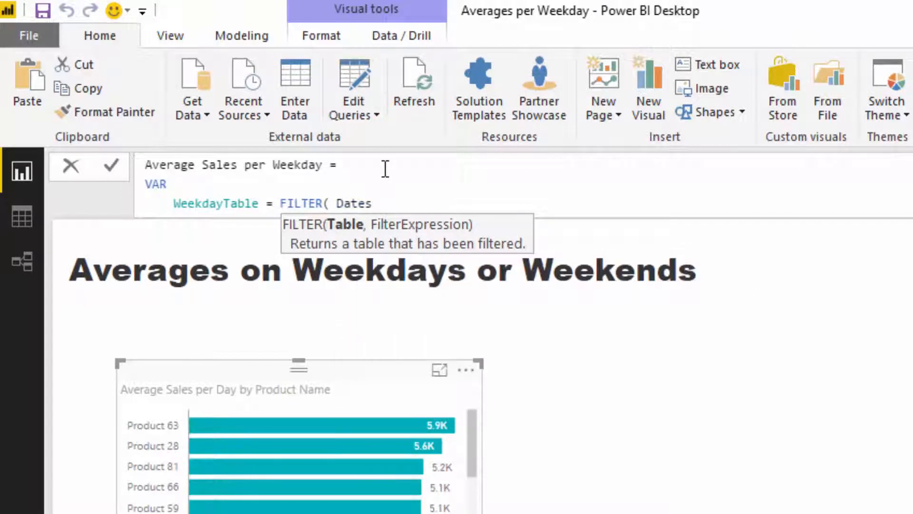
- Complete the Dates filter with Dates[DayInWeek] = 6 && Dates[DayInWeek] = 0
{"action": "type", "text": ","}
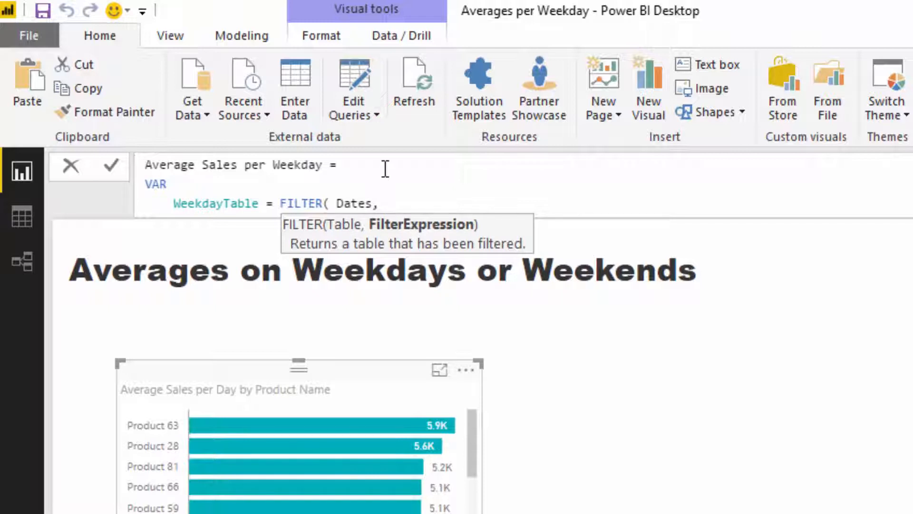
{"action": "left_click", "coordinate": [372, 203]}
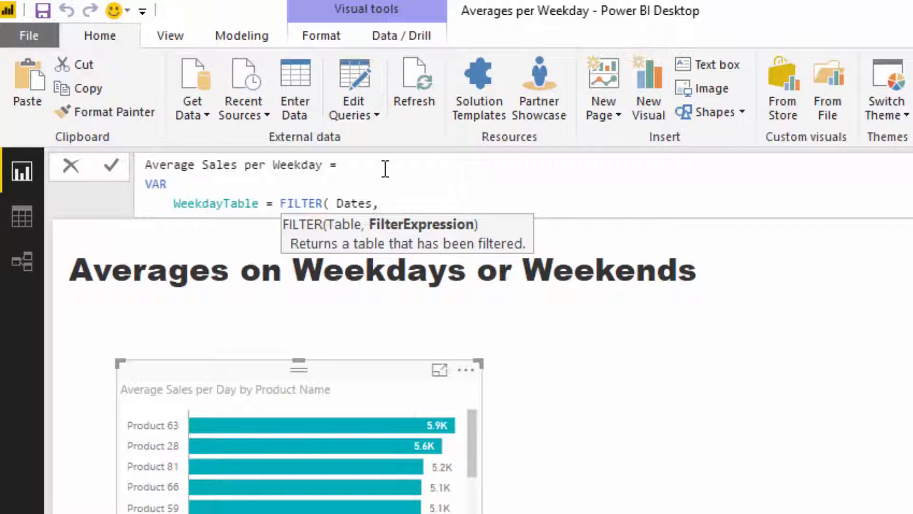
{"action": "type", "text": "Days"}
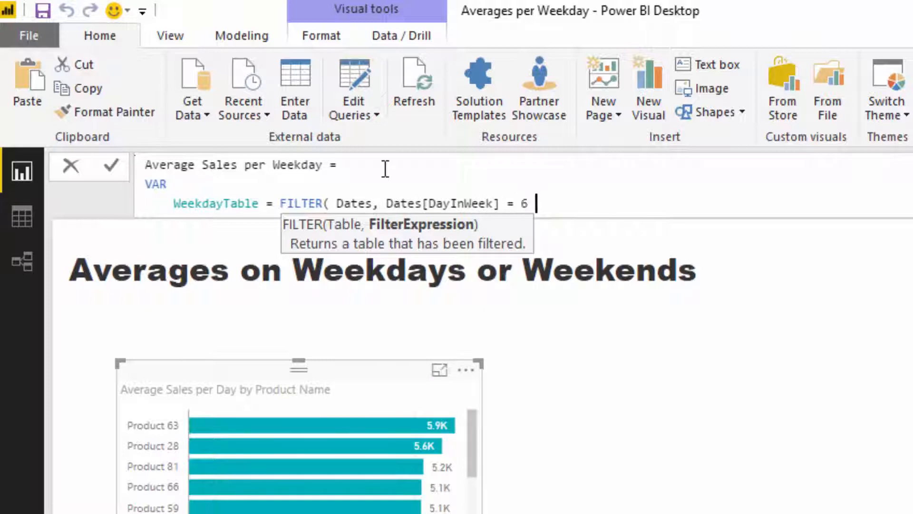
{"action": "type", "text": "&&"}
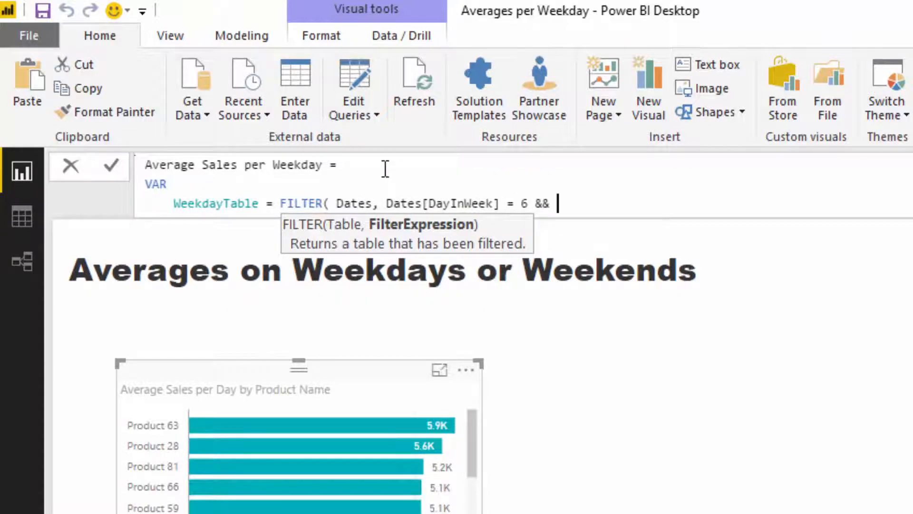
{"action": "type", "text": "Day"}
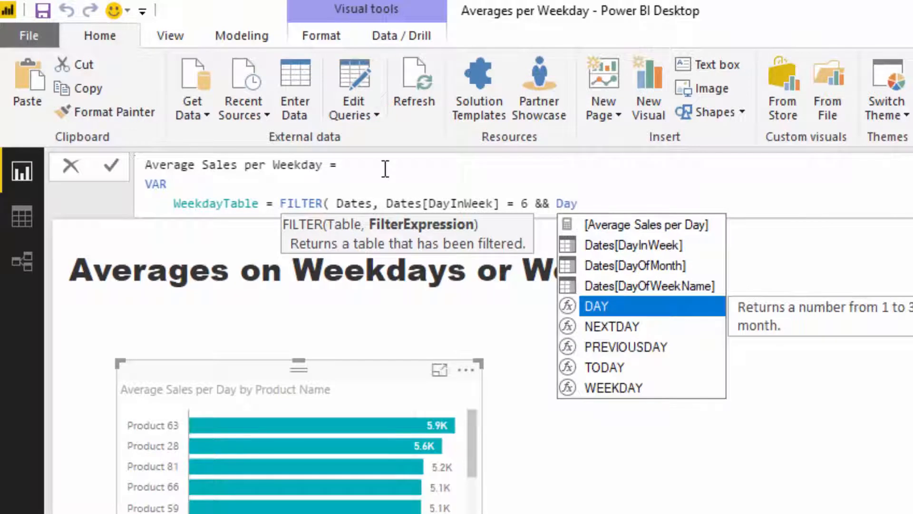
{"action": "type", "text": "Dates[DayInWeek]"}
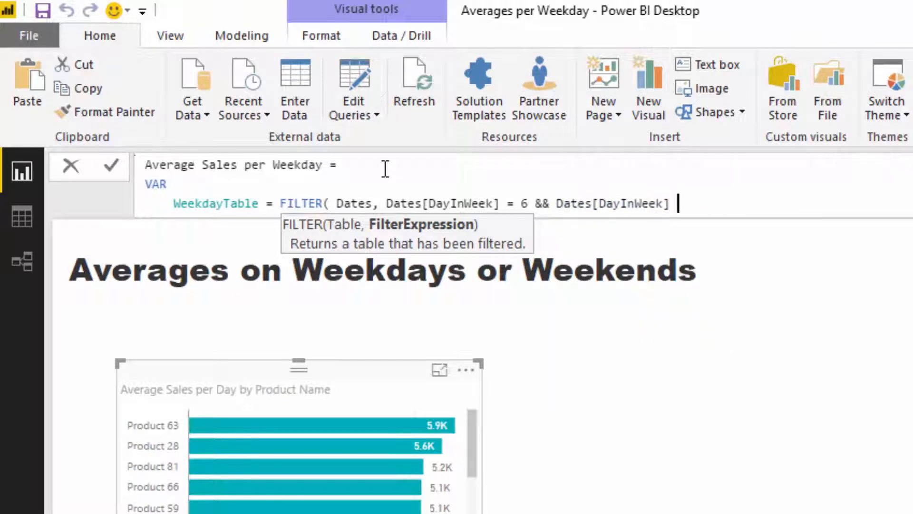
{"action": "type", "text": "= 0"}
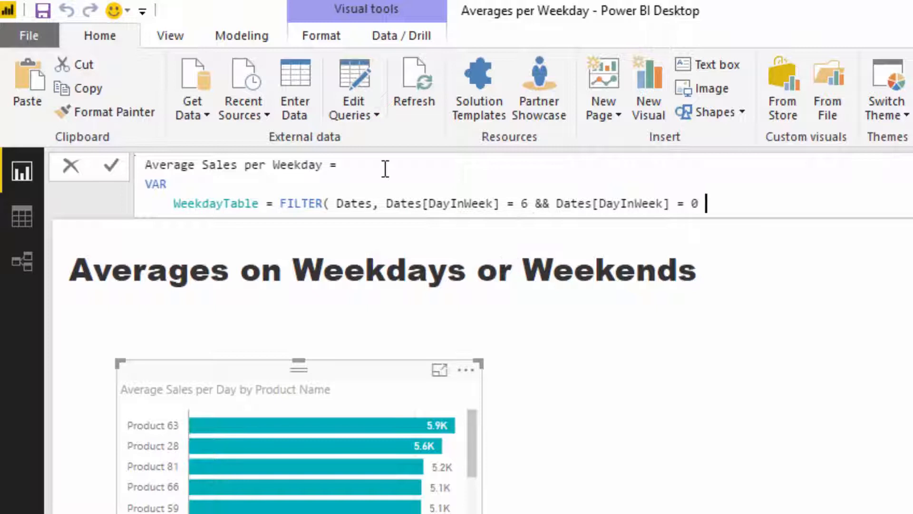
{"action": "type", "text": ")"}
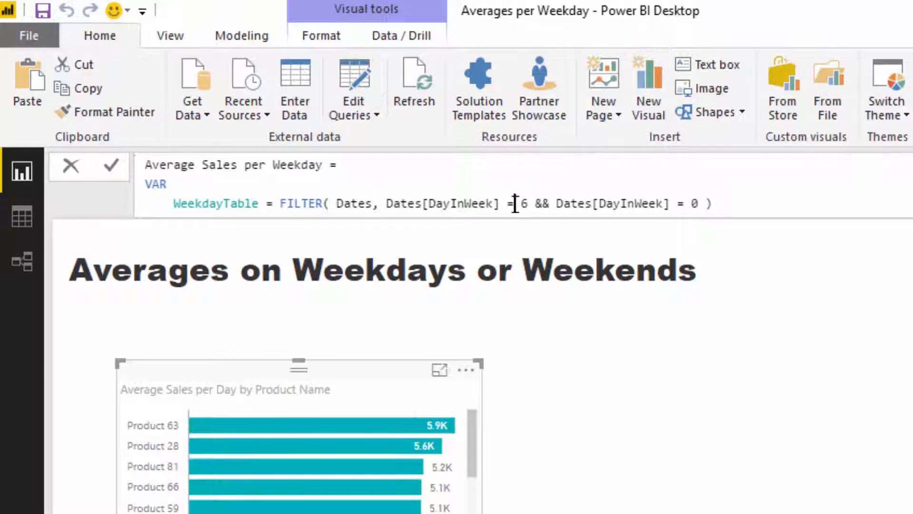
- Use <> conditions and RETURN AVERAGEX(WeekdayTable, [Total Sales])
{"action": "type", "text": "<>"}
{"action": "type", "text": "REYT"}
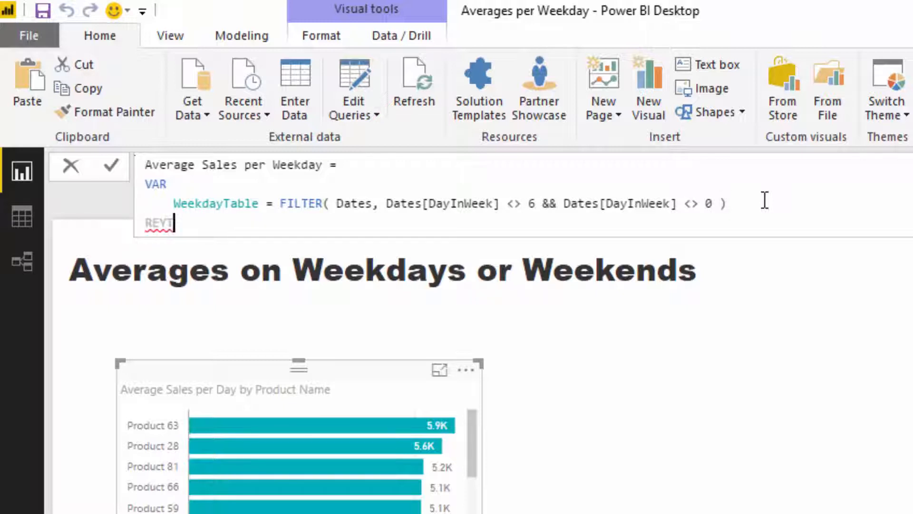
{"action": "key", "text": "Backspace"}
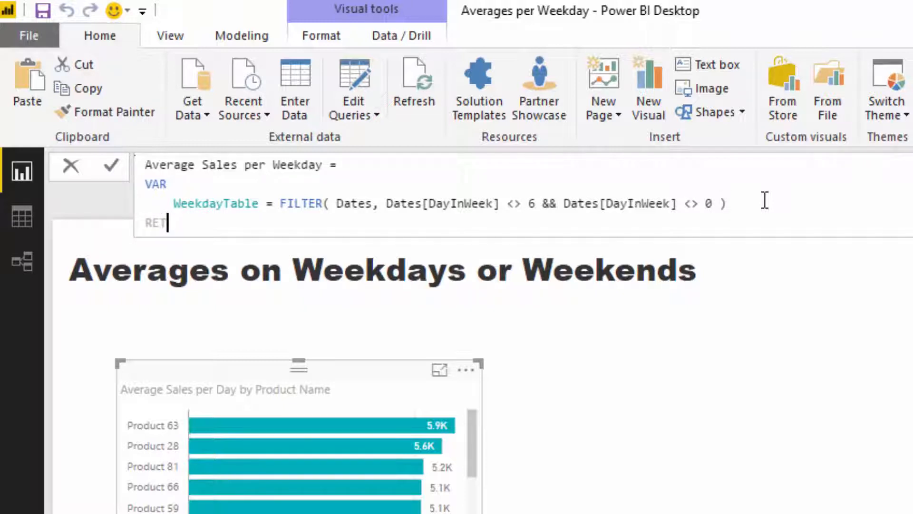
{"action": "type", "text": "URN"}
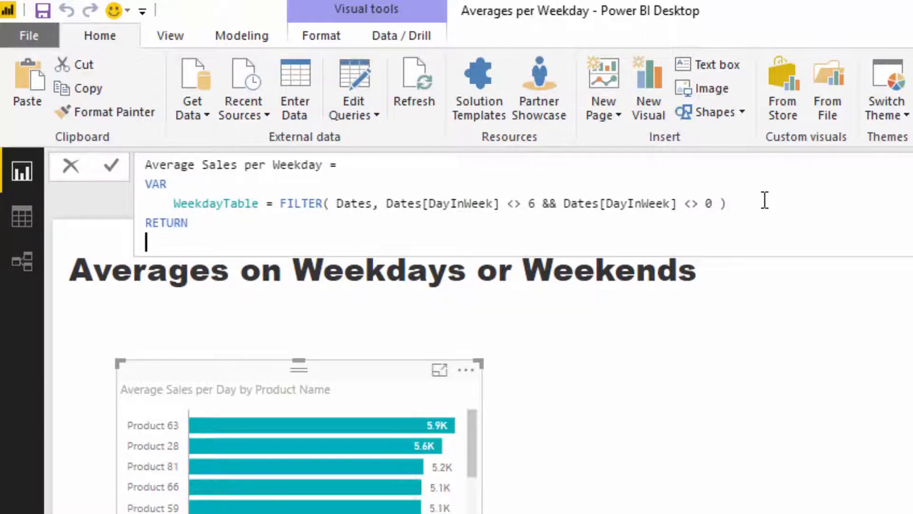
{"action": "type", "text": "AVERAGEX("}
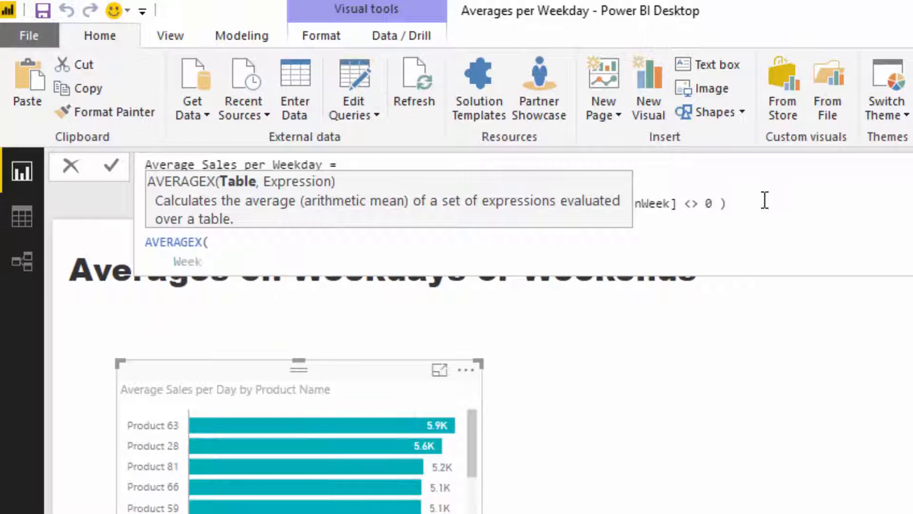
{"action": "type", "text": "WeekdayTable,"}
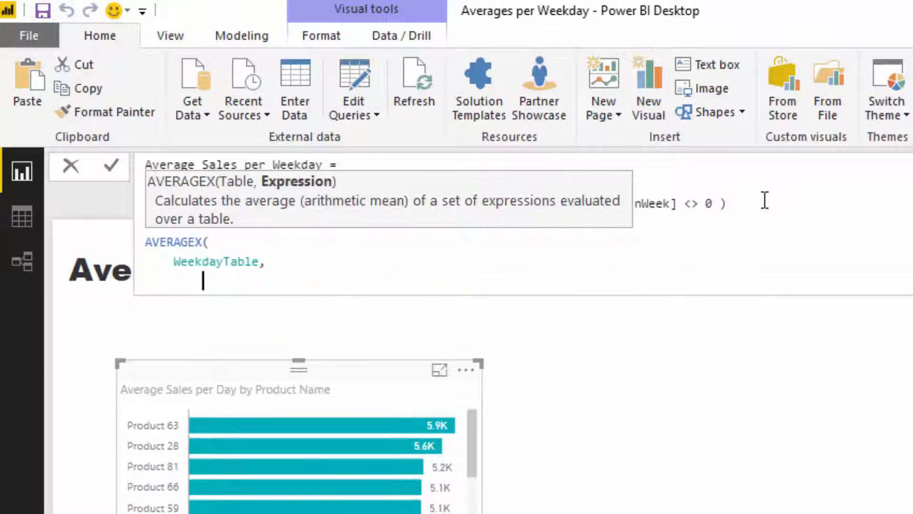
{"action": "type", "text": "Tota"}
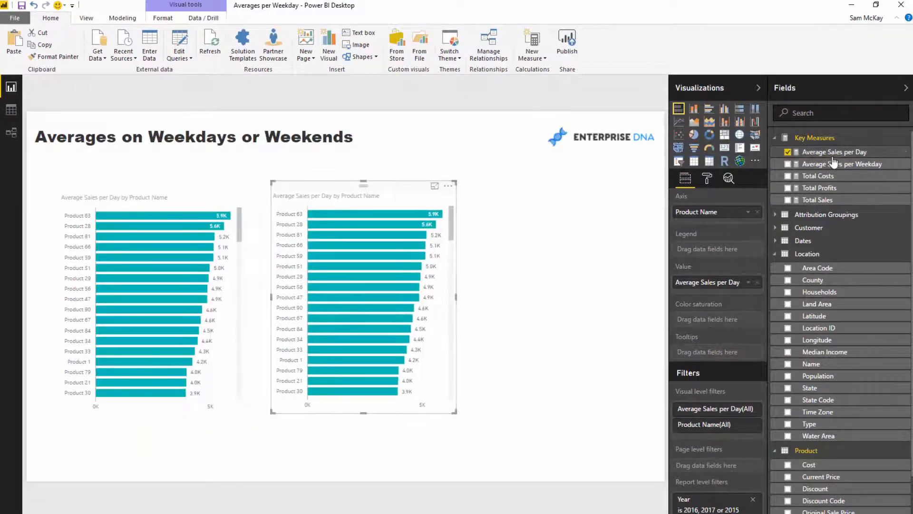
- Tick Average Sales per Weekday for the copied chart and the first chart
{"action": "left_click", "coordinate": [787, 163]}
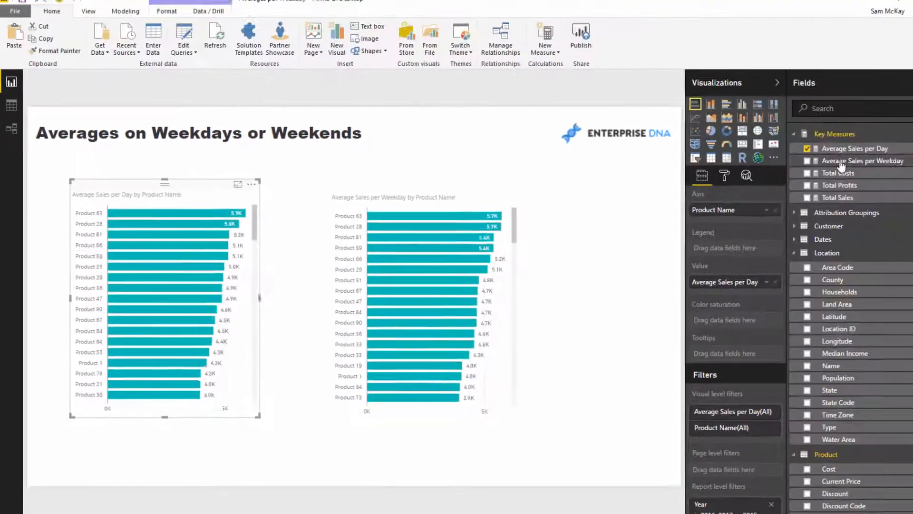
{"action": "left_click", "coordinate": [807, 161]}
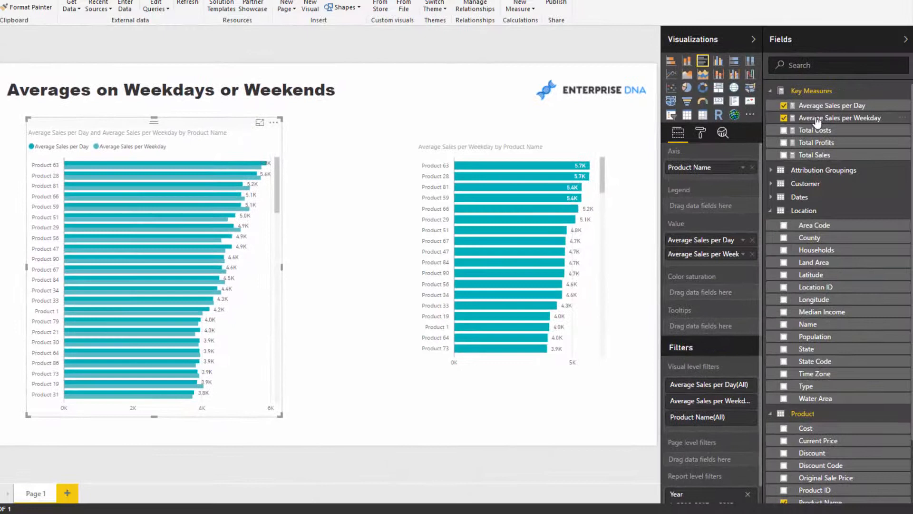
{"action": "mouse_move", "coordinate": [840, 117]}
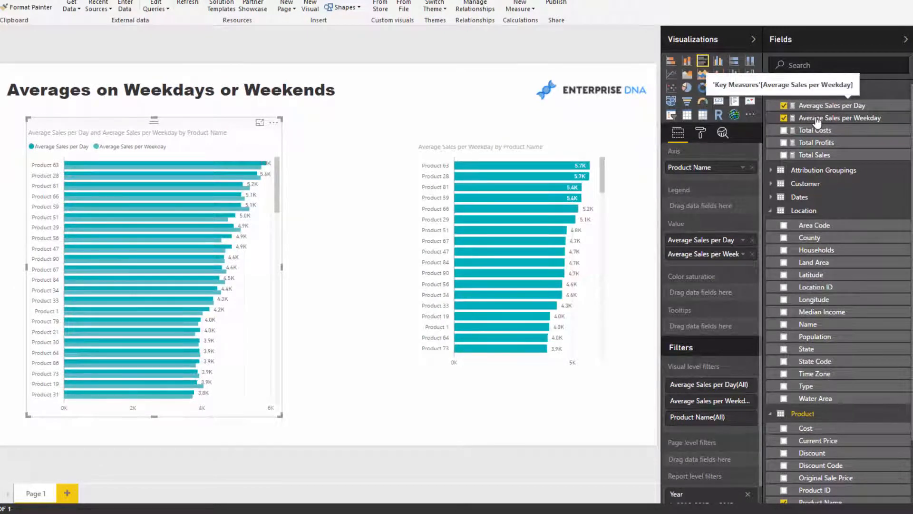
{"action": "left_click", "coordinate": [840, 117]}
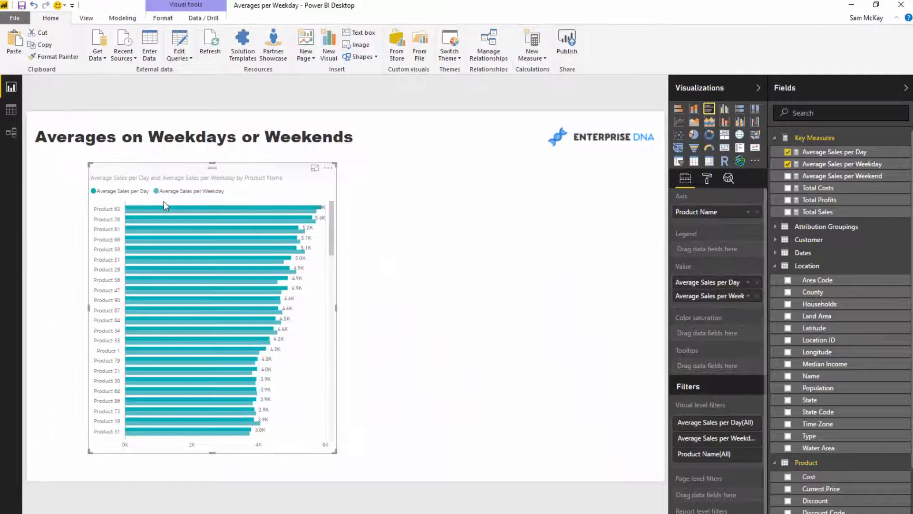
{"action": "mouse_move", "coordinate": [395, 198]}
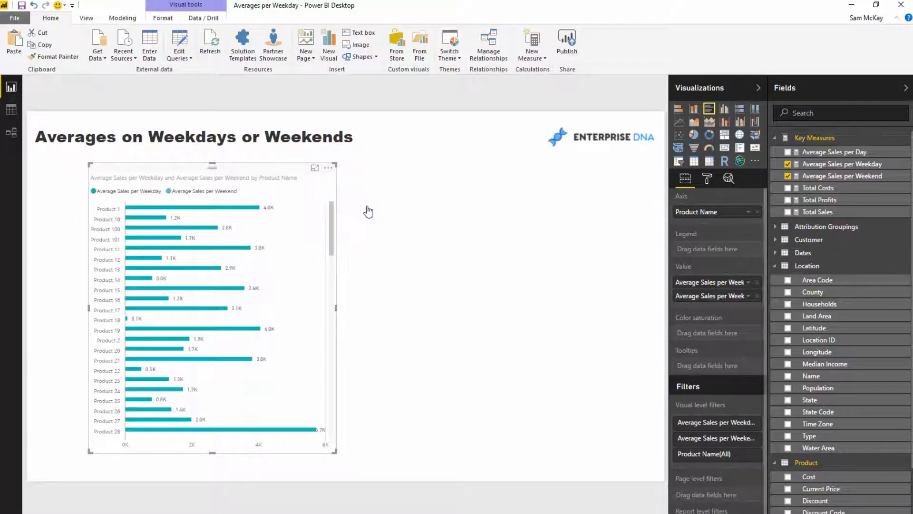
- Sort the product chart by Average Sales per Weekday
{"action": "left_click", "coordinate": [329, 167]}
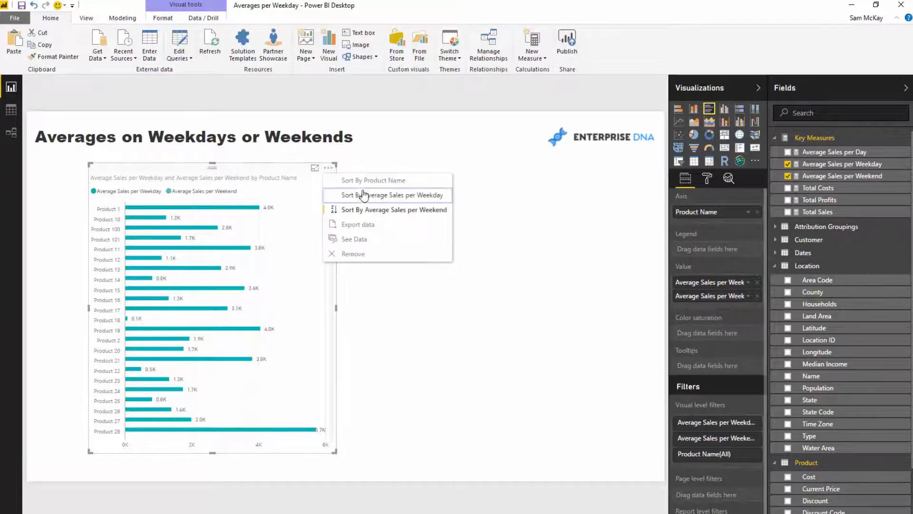
{"action": "left_click", "coordinate": [394, 194]}
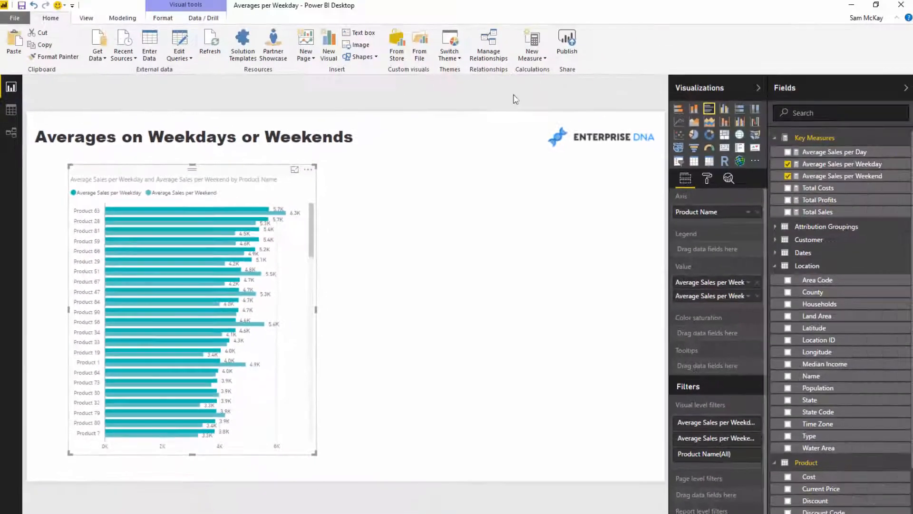
{"action": "left_click", "coordinate": [532, 44]}
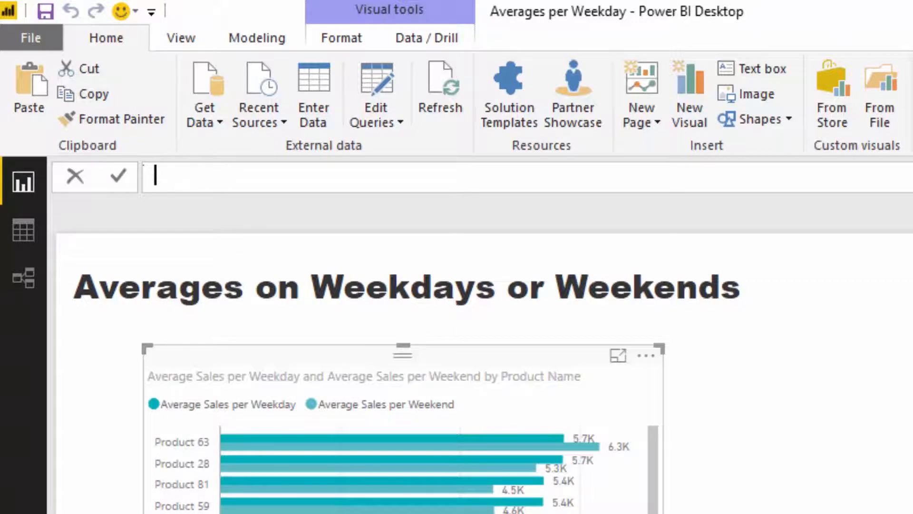
- Define Average Sales Diff. = [Average Sales per Weekday] - [Average Sales per Weekend]
{"action": "type", "text": "Average Sales Diff. = A"}
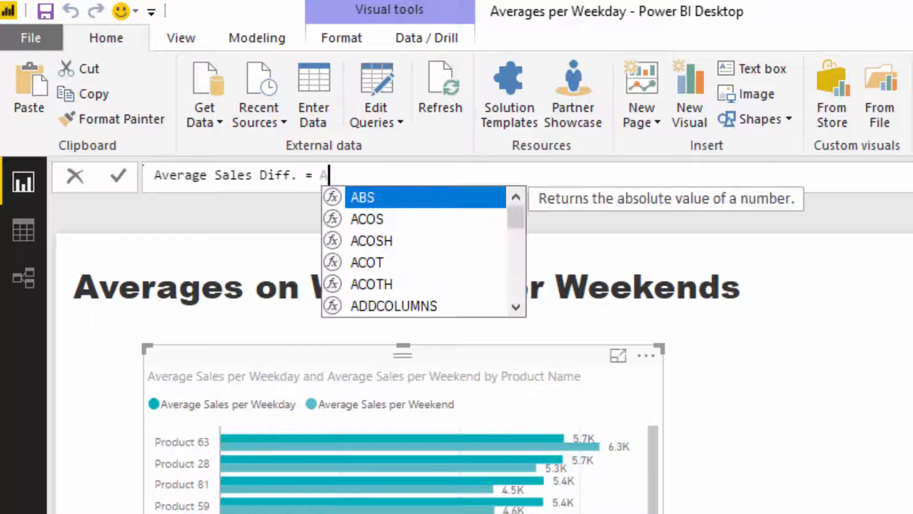
{"action": "type", "text": "[Average Sales per Weekday] -"}
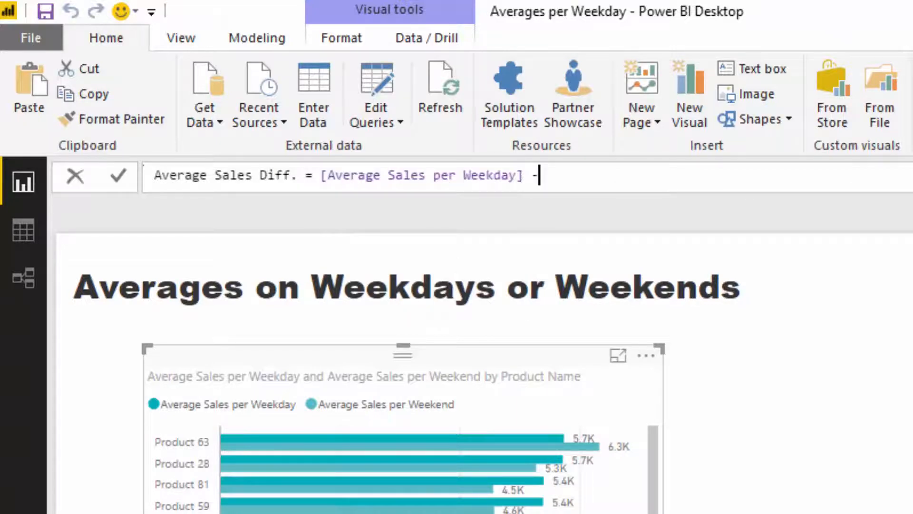
{"action": "type", "text": "[Average Sales per Weekend]"}
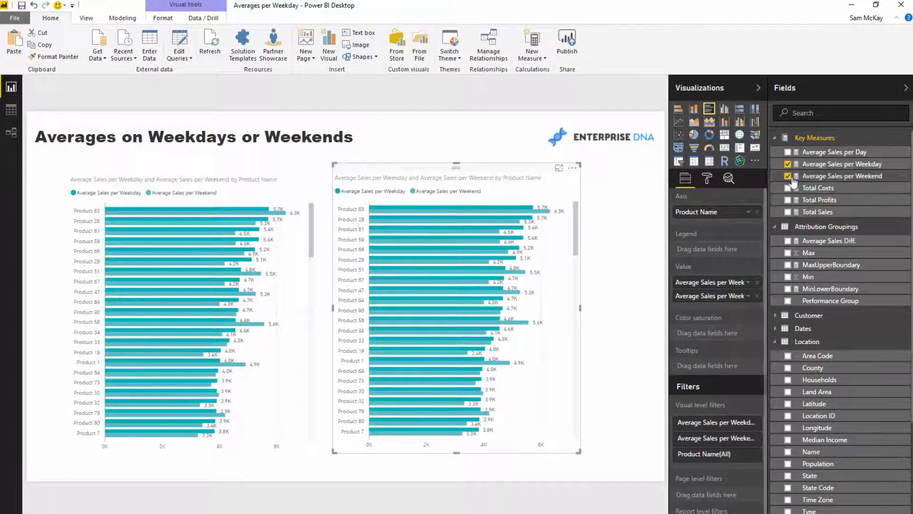
- Show Average Sales Diff. in the copied chart and sort products by it
{"action": "left_click", "coordinate": [787, 241]}
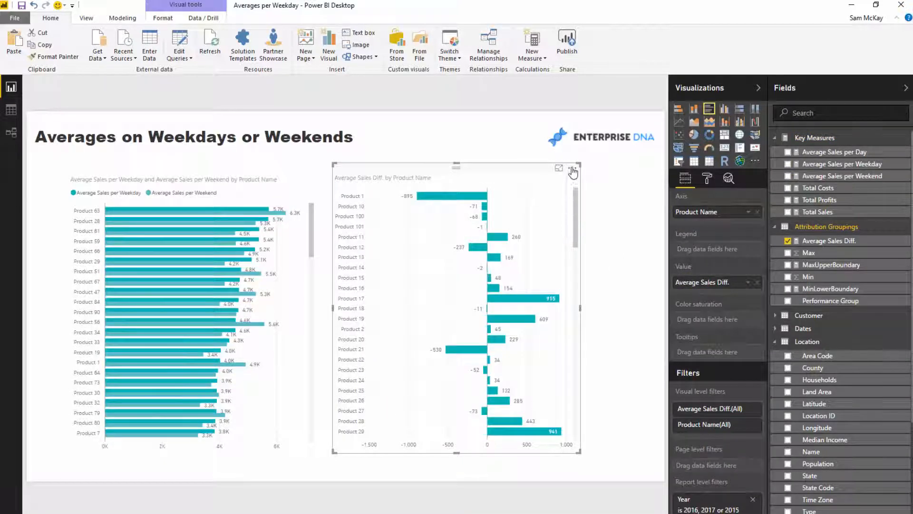
{"action": "left_click", "coordinate": [558, 168]}
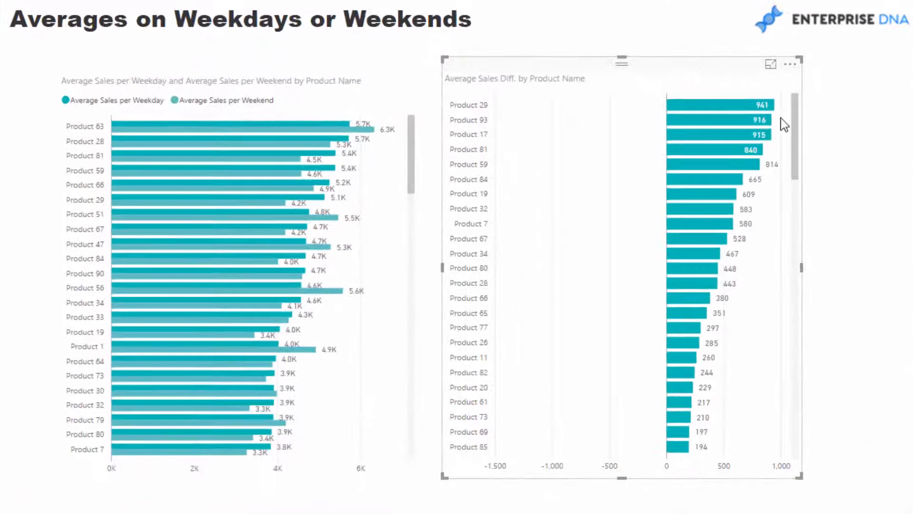
{"action": "mouse_move", "coordinate": [739, 105]}
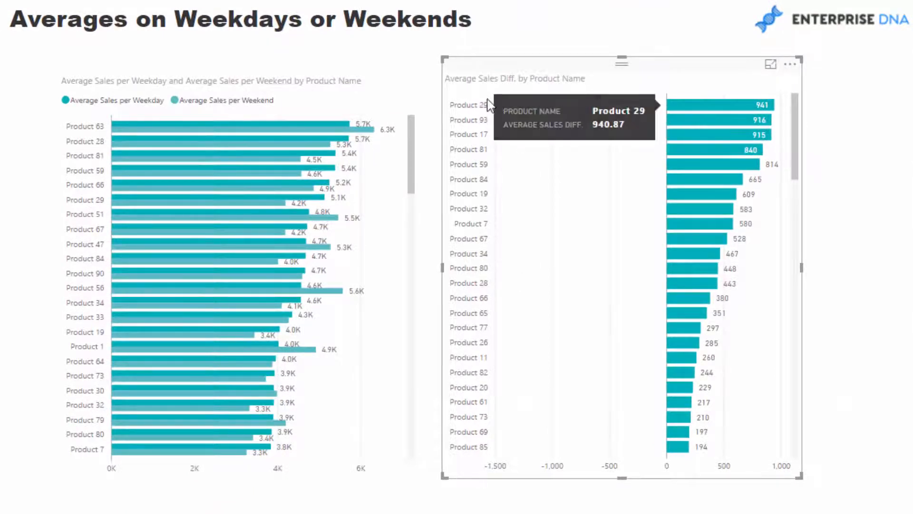
{"action": "scroll", "scroll_direction": "down", "scroll_amount": 3}
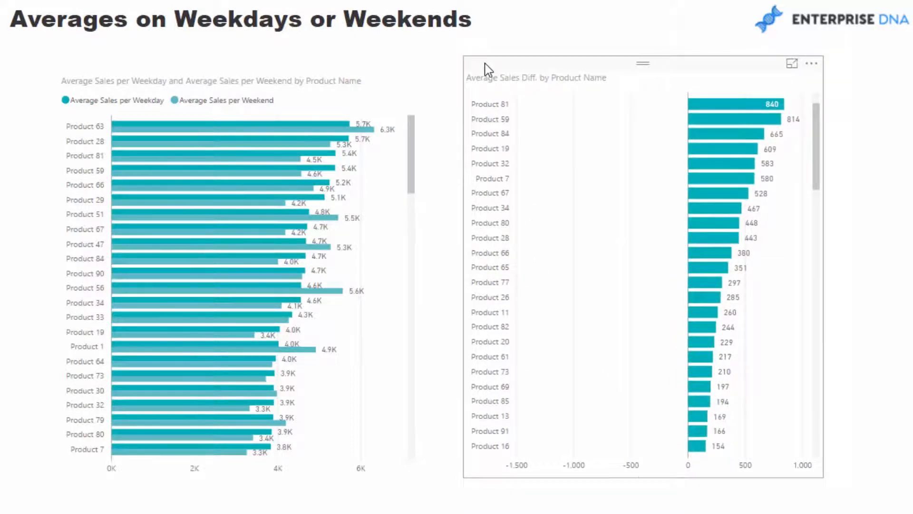
{"action": "left_click", "coordinate": [640, 77]}
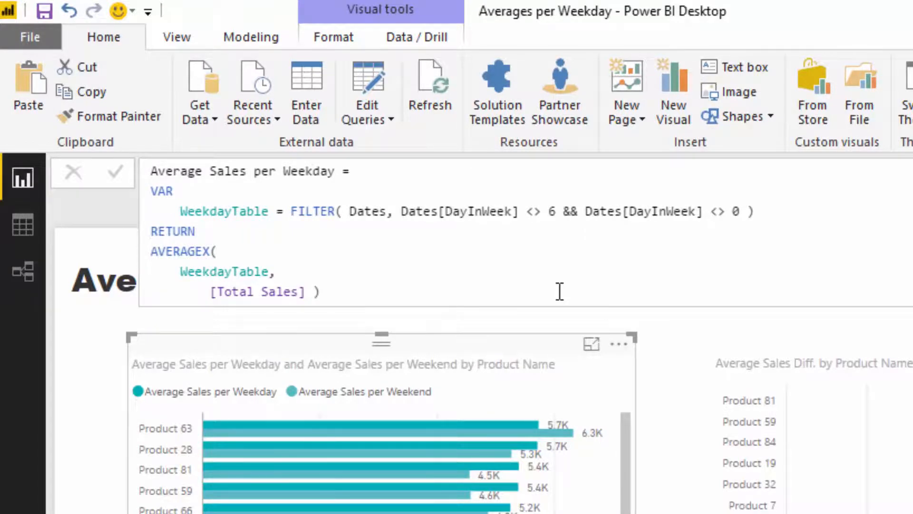
{"action": "mouse_move", "coordinate": [433, 303]}
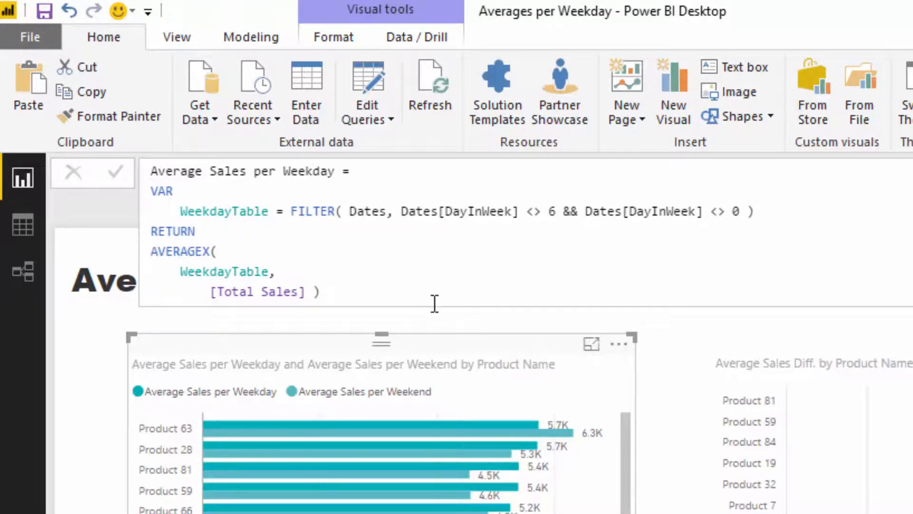